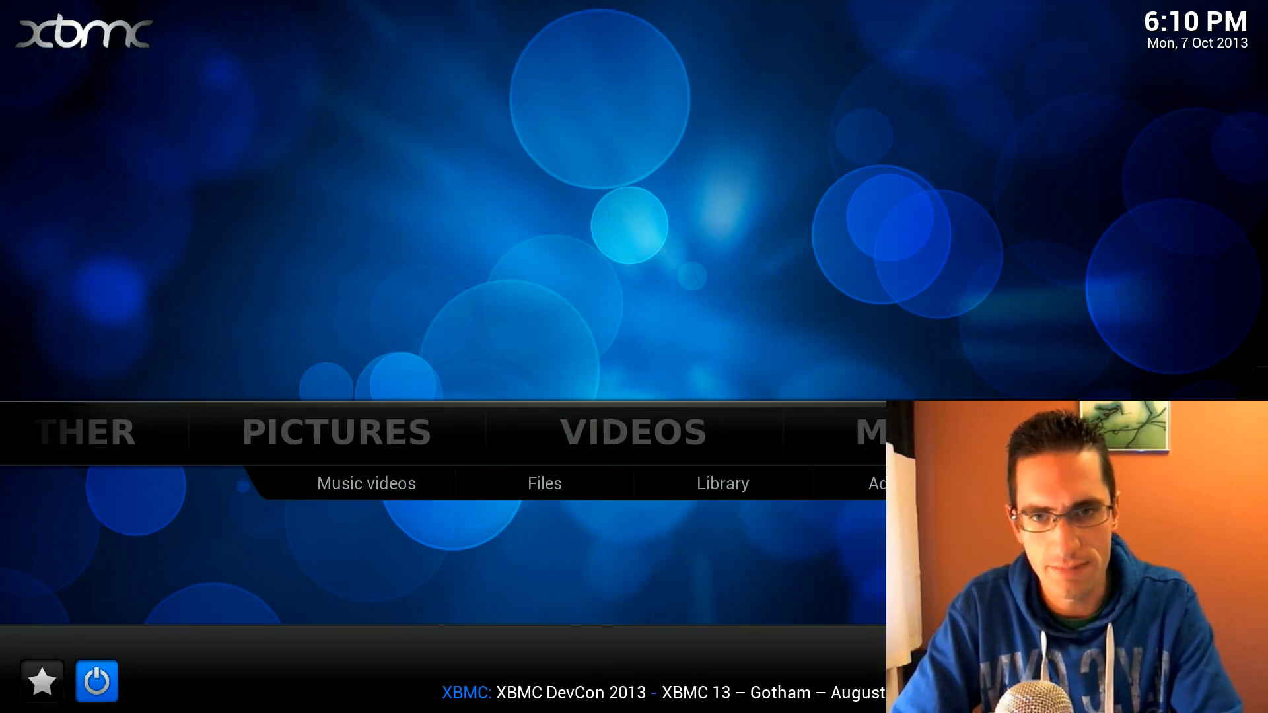
Exit XBMC via the power button to return to the Ubuntu desktop.
left_click(95, 682)
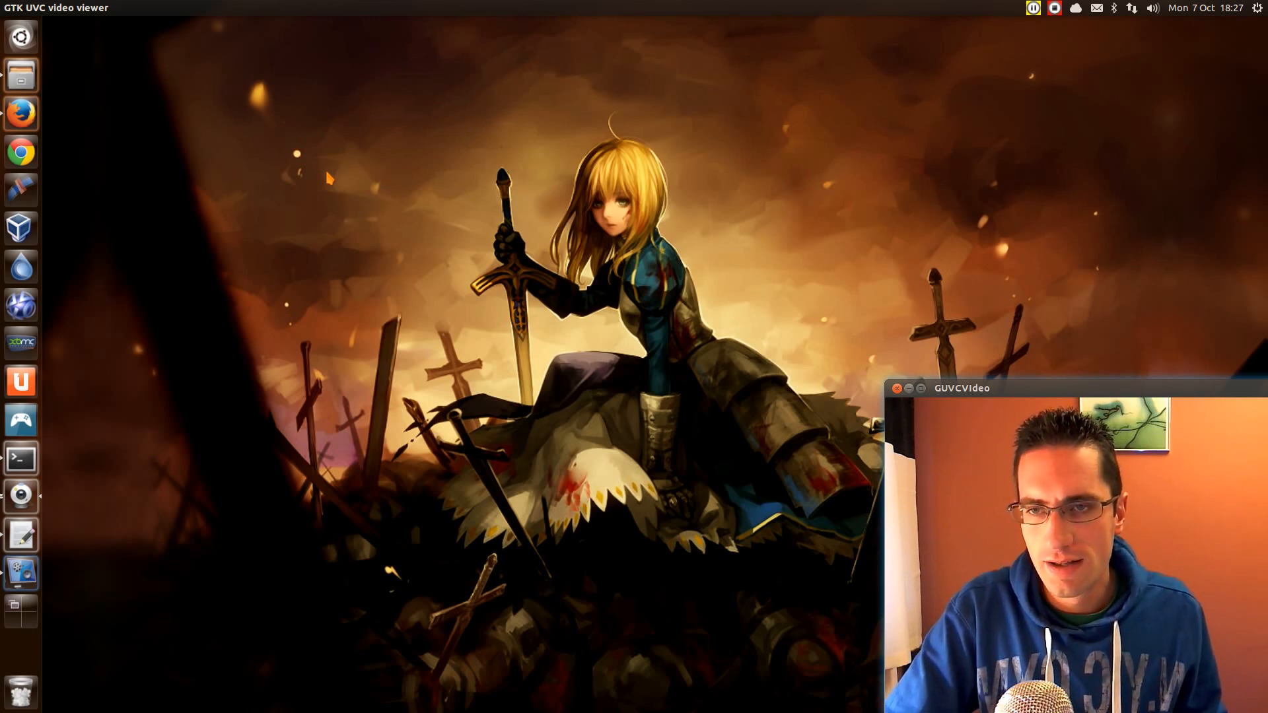
Launch Files and browse to the hidden .xbmc/userdata folder listing advancedsettings.xml.
left_click(20, 75)
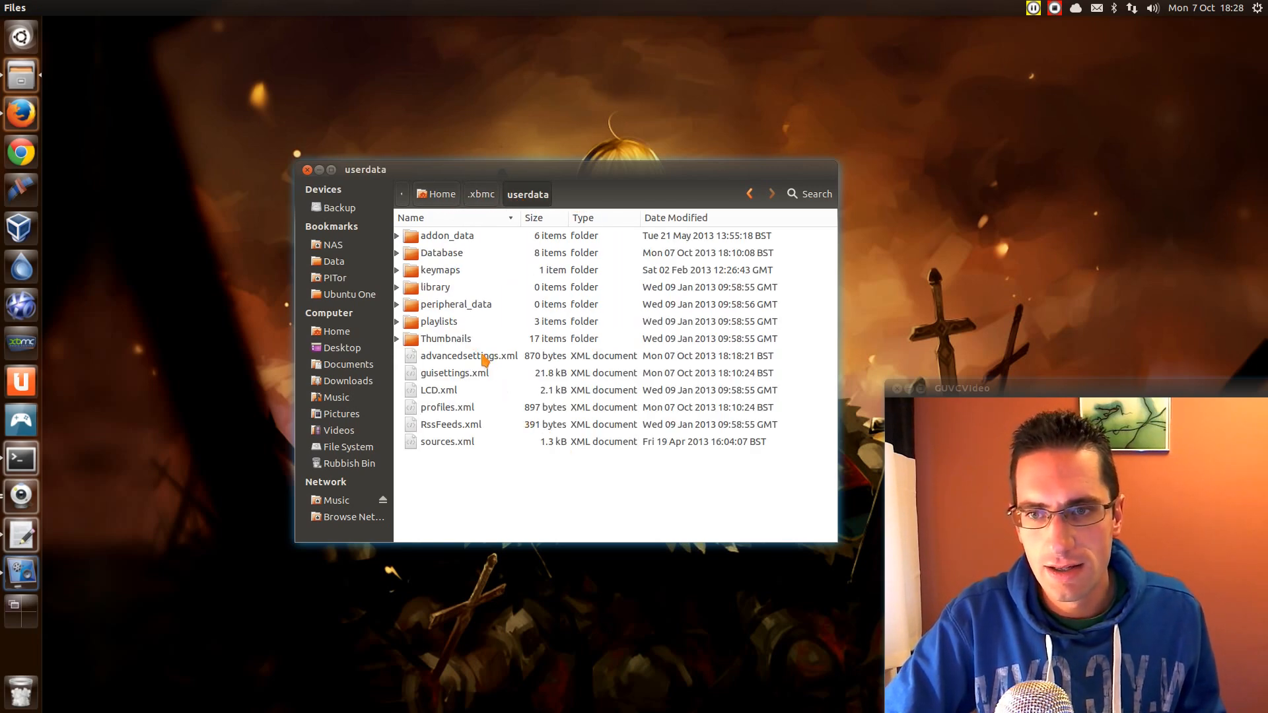
View advancedsettings.xml in gedit, check showexitbutton is false, then close gedit.
double_click(468, 356)
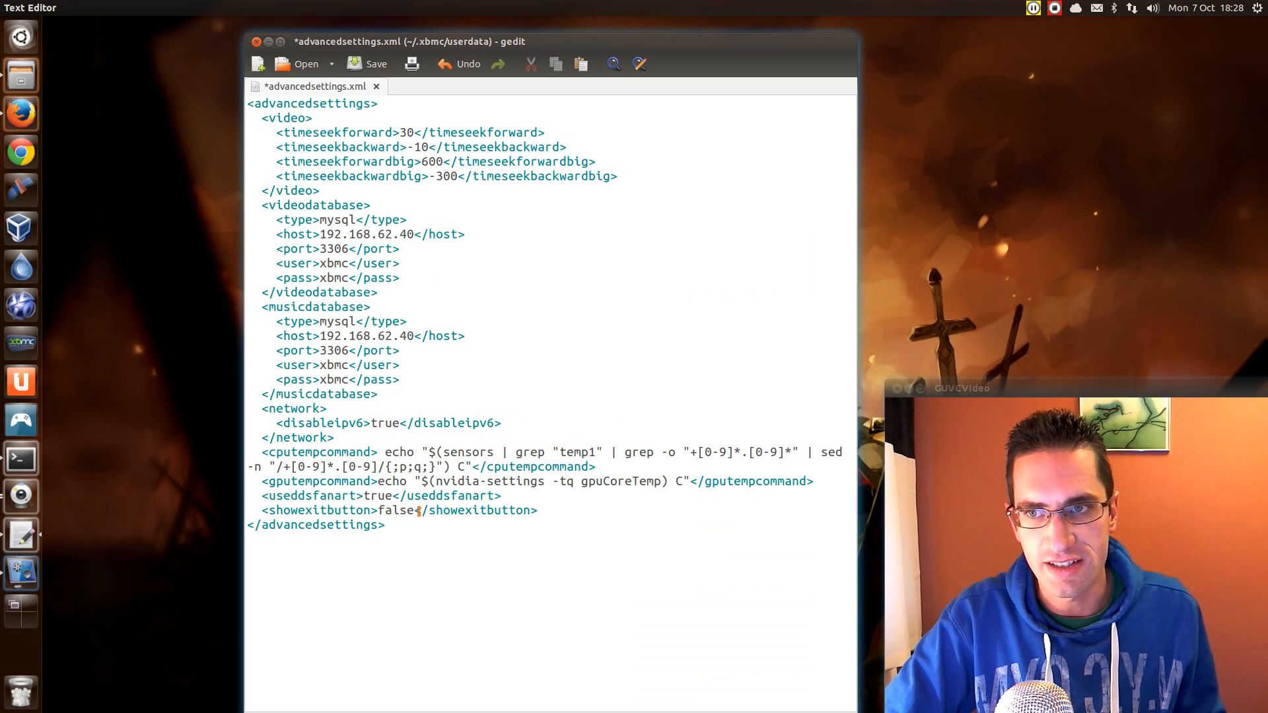
left_click(378, 103)
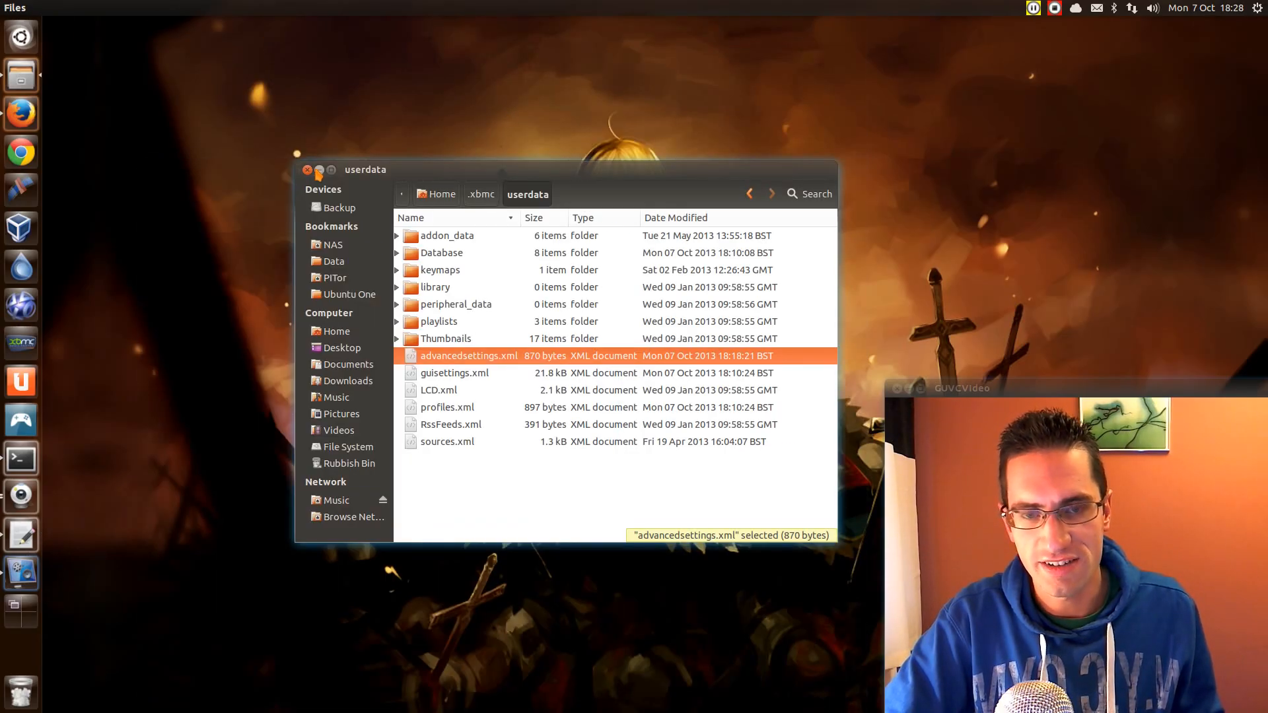
Close Files and log in to xbplayer.tzd over SSH from a new Terminal.
left_click(318, 170)
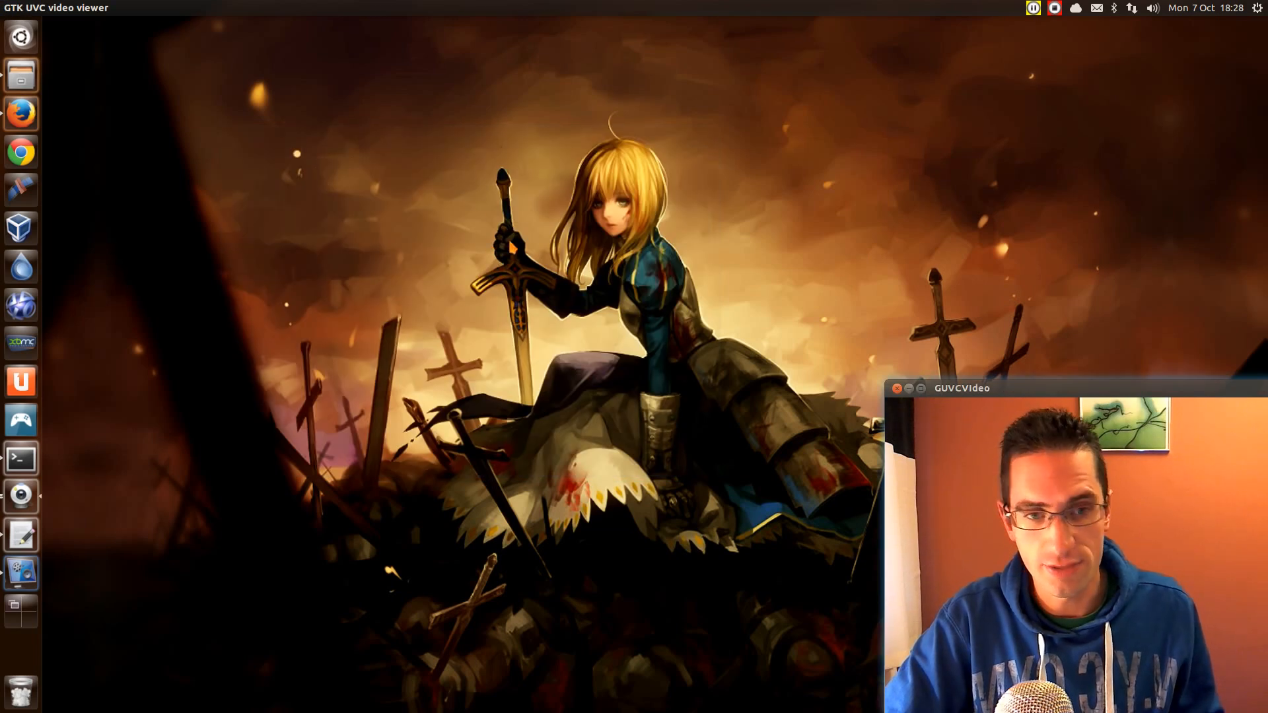
left_click(20, 459)
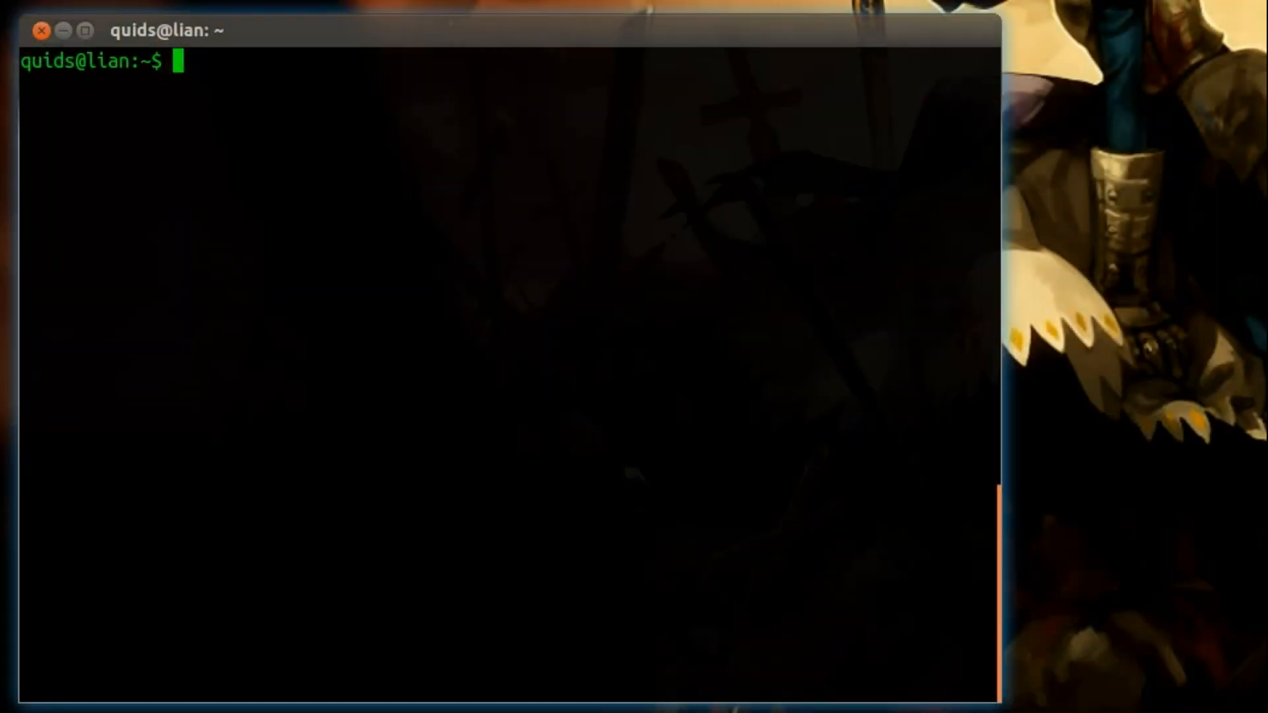
type("ssh x")
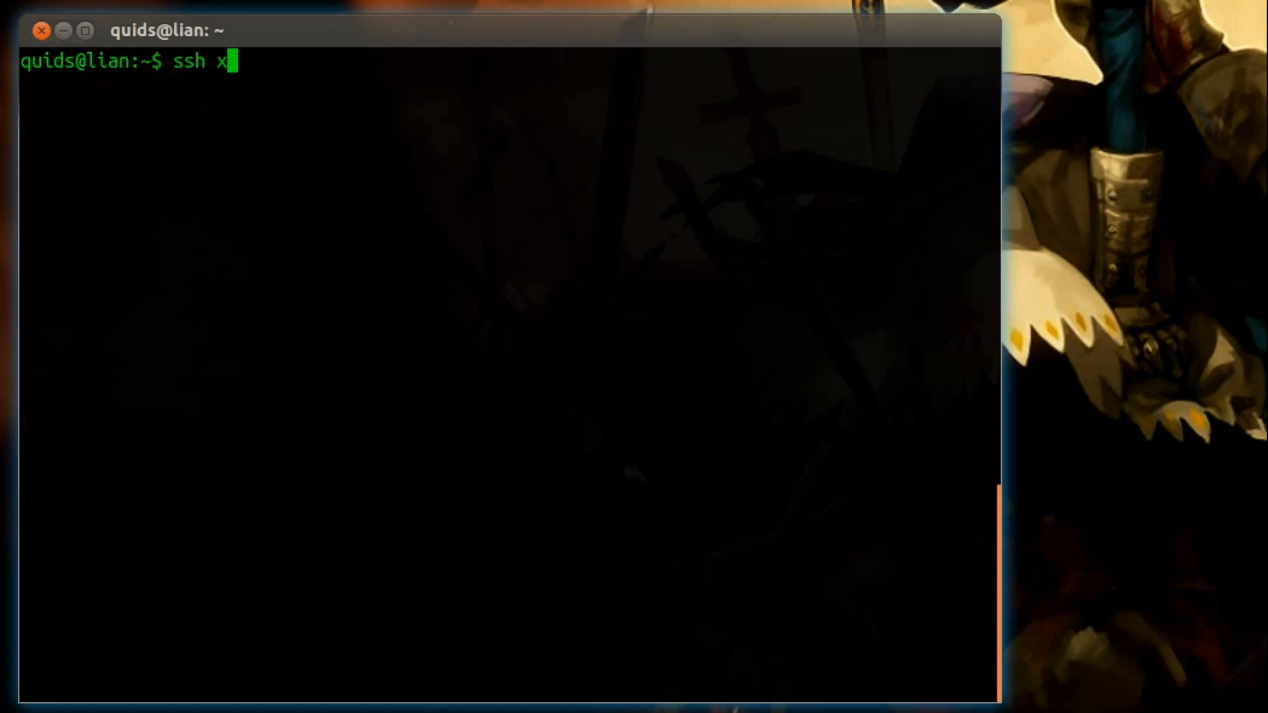
type("bplayer.")
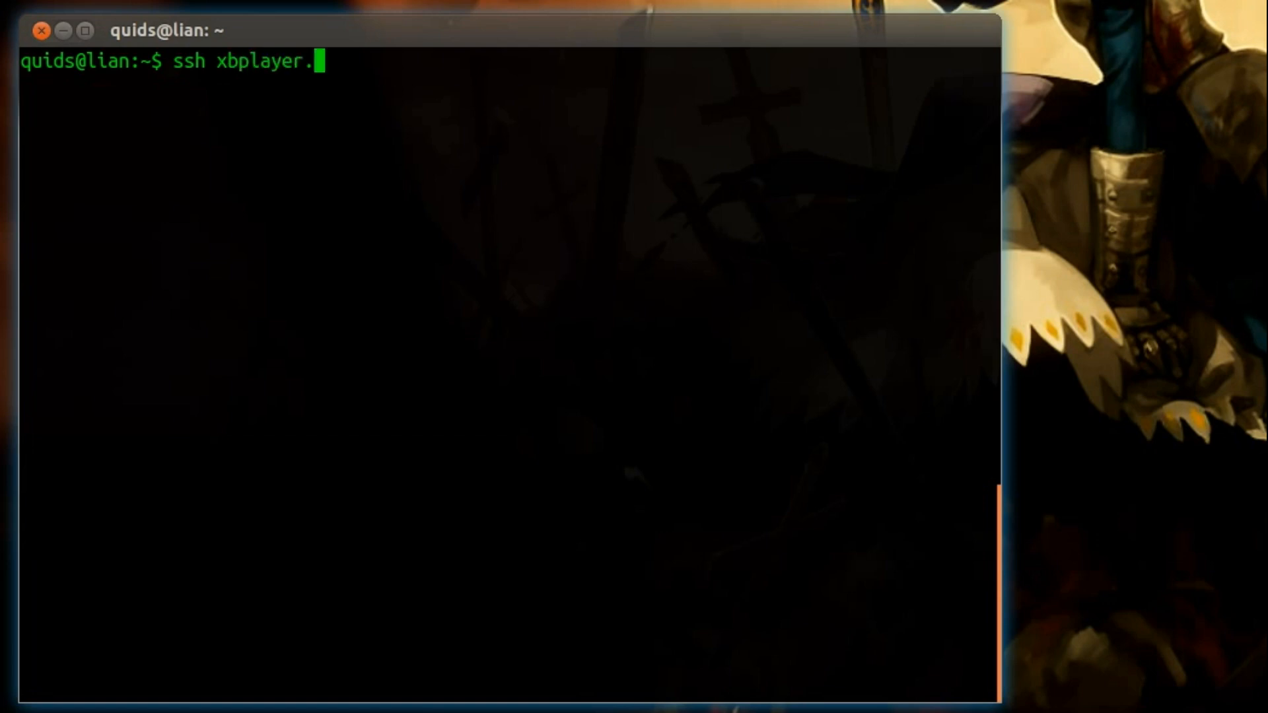
type("tzd")
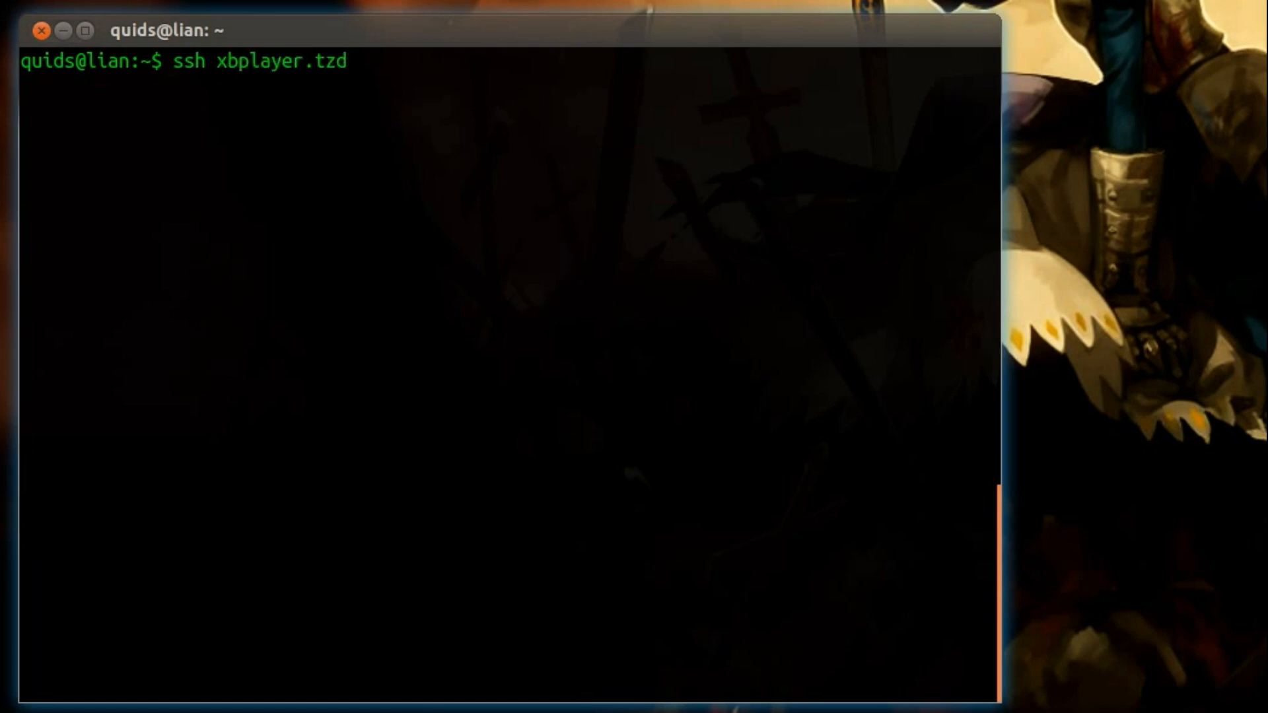
key("Return")
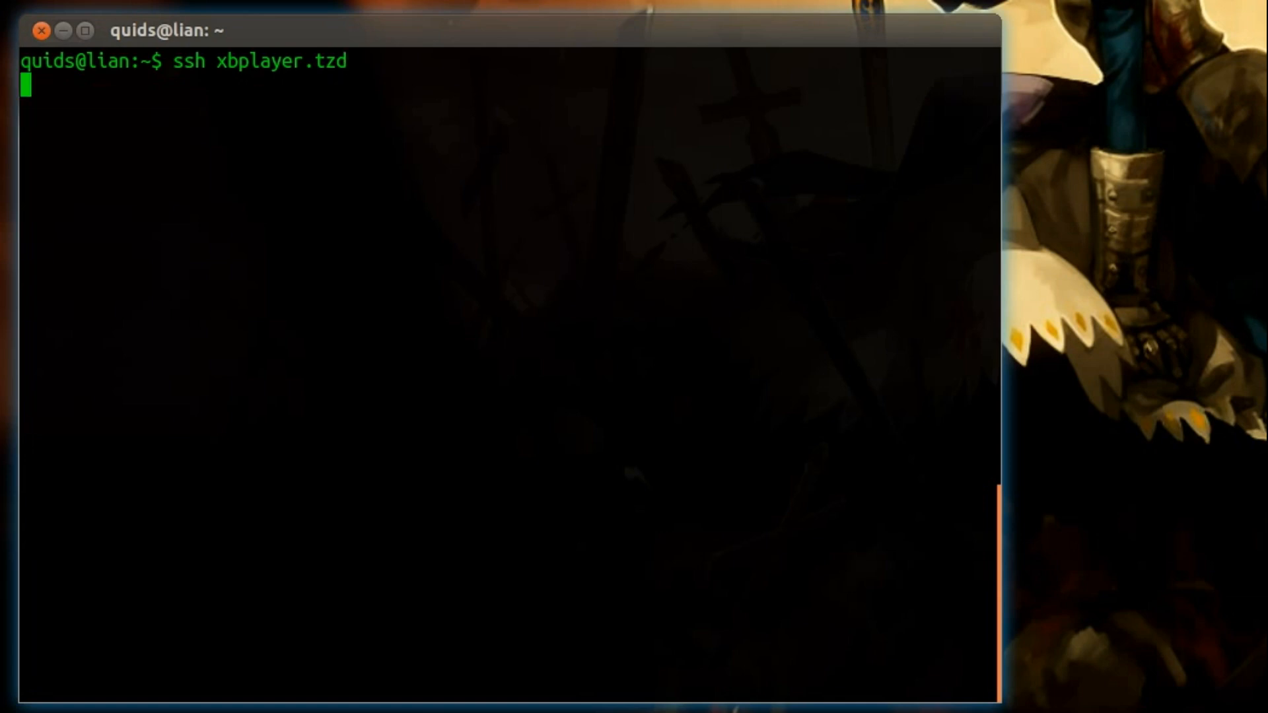
key("Return")
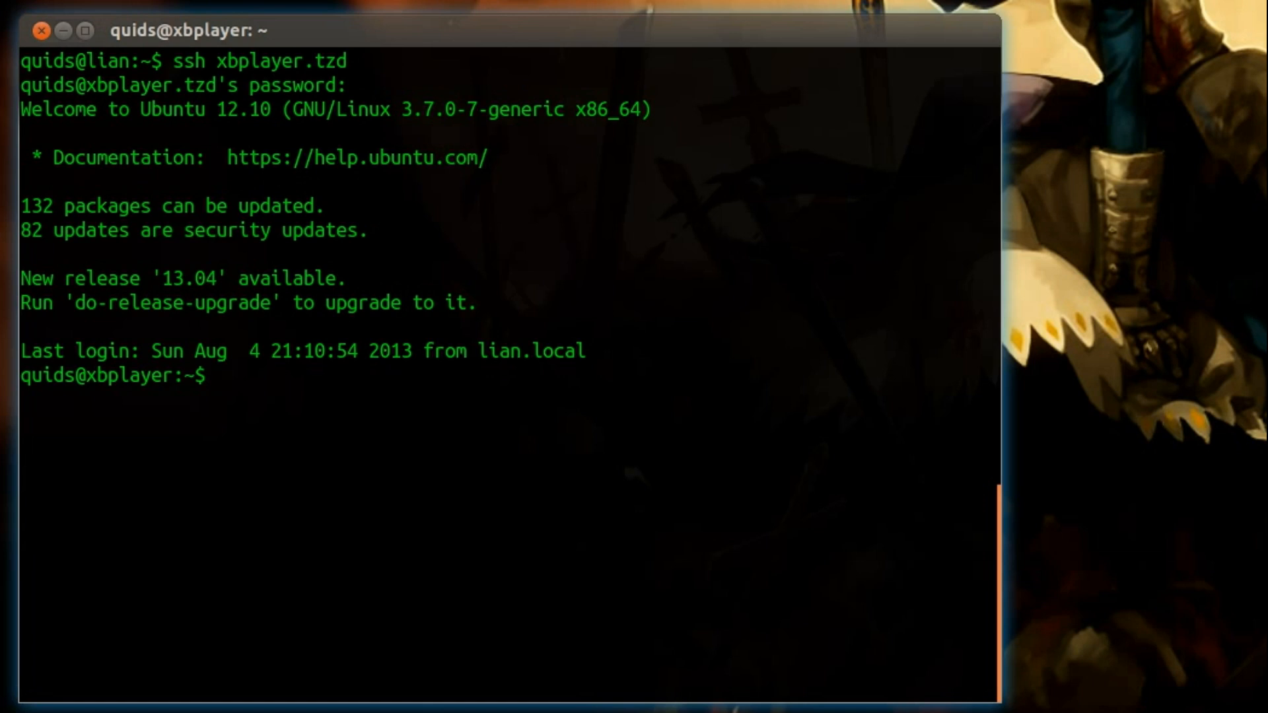
Change into ~/.xbmc/userdata, list its files, and begin the nano advancedsettings command.
type("cd")
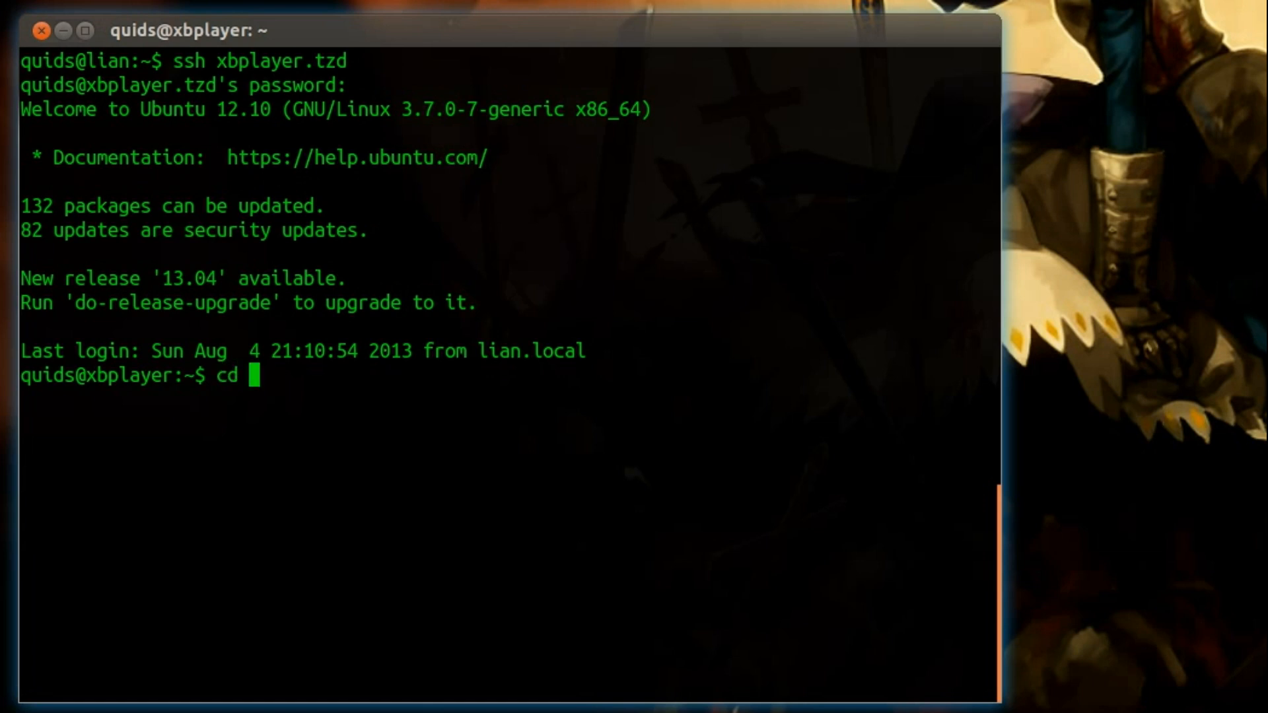
type("~/")
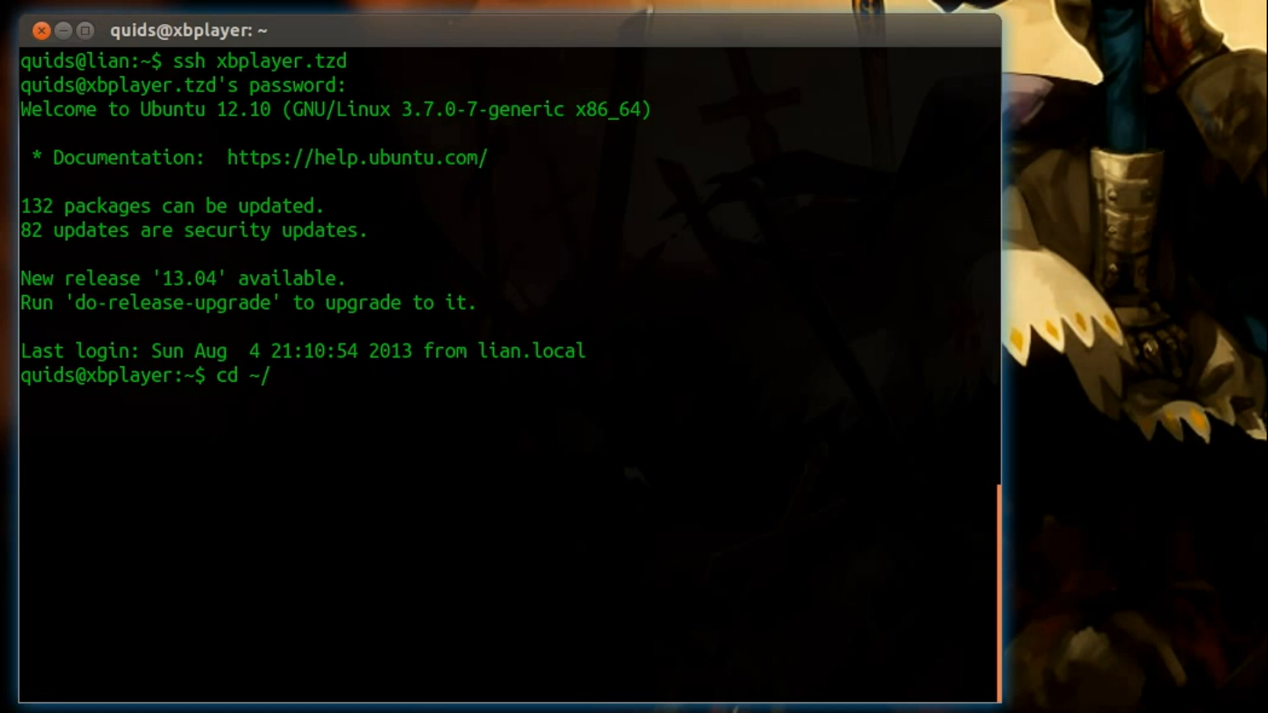
type(".xbmc/")
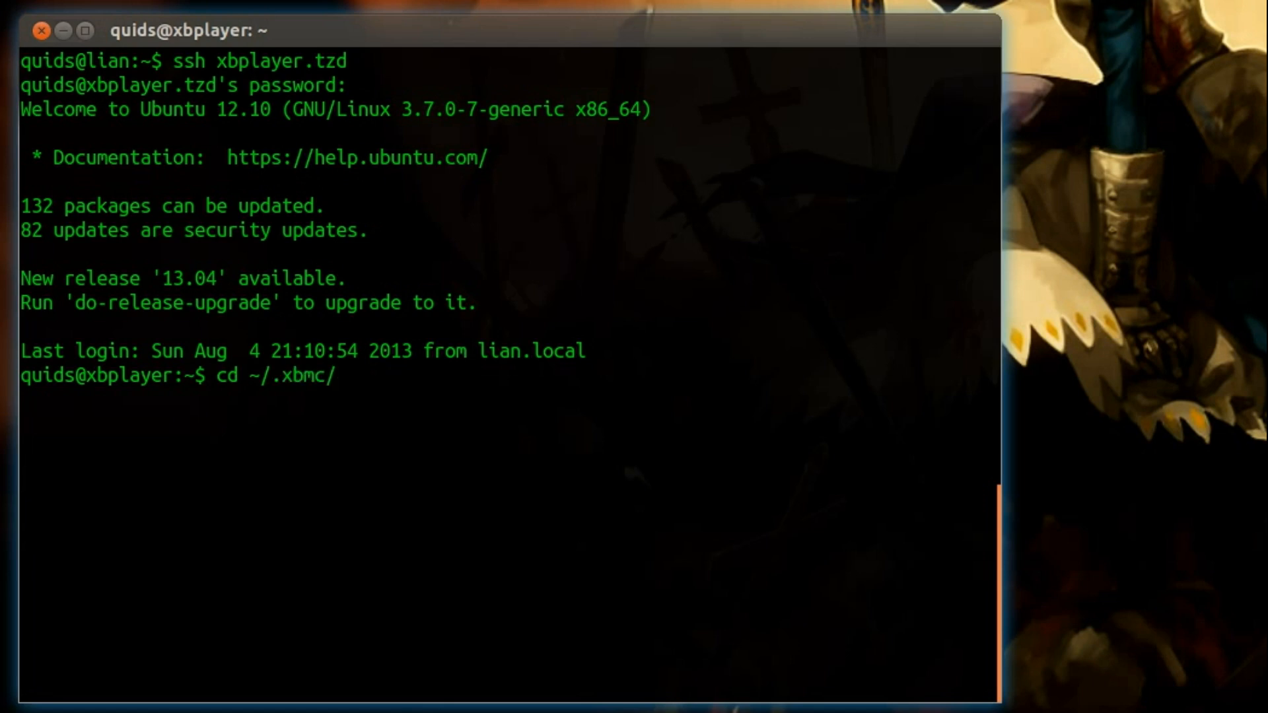
type("userdata/")
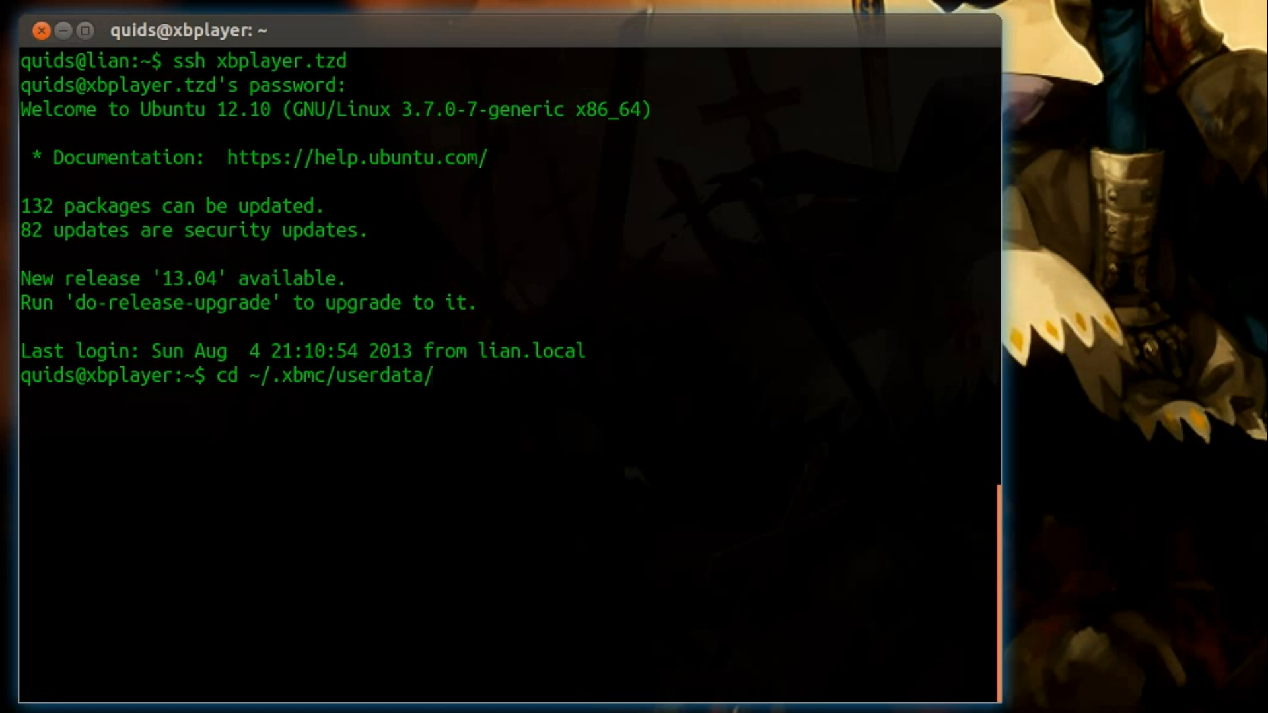
type("ls")
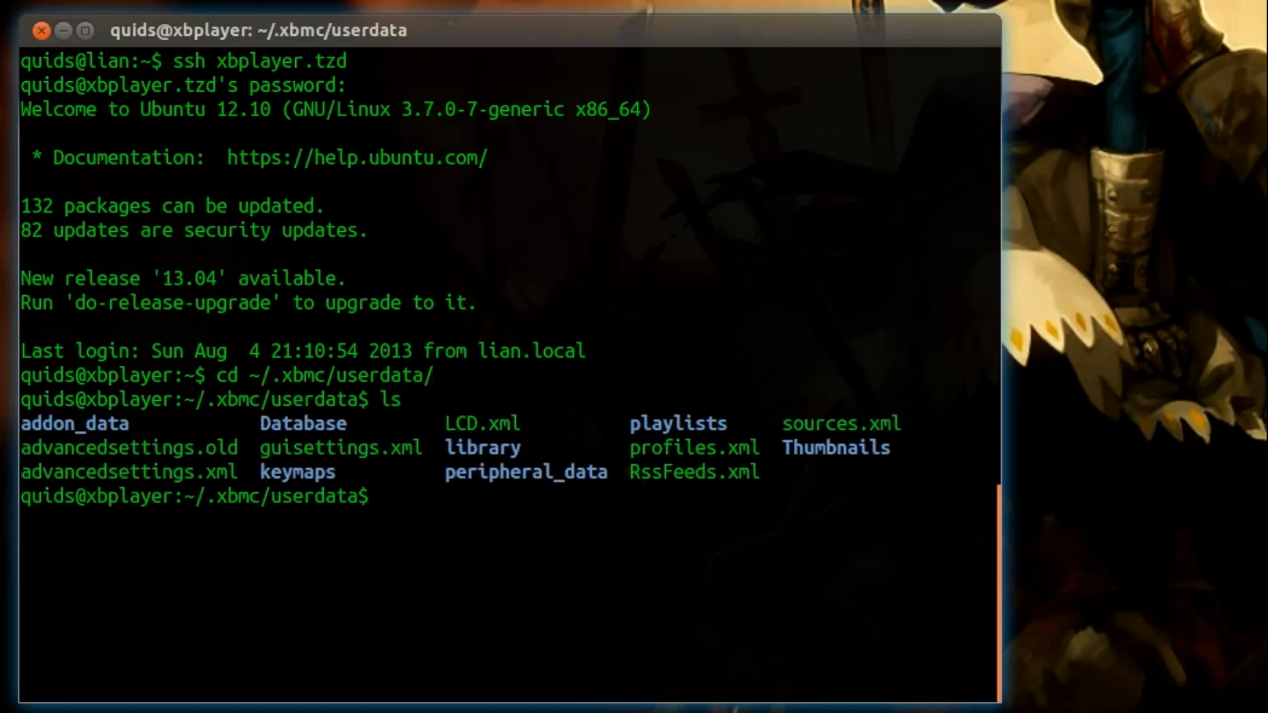
type("n")
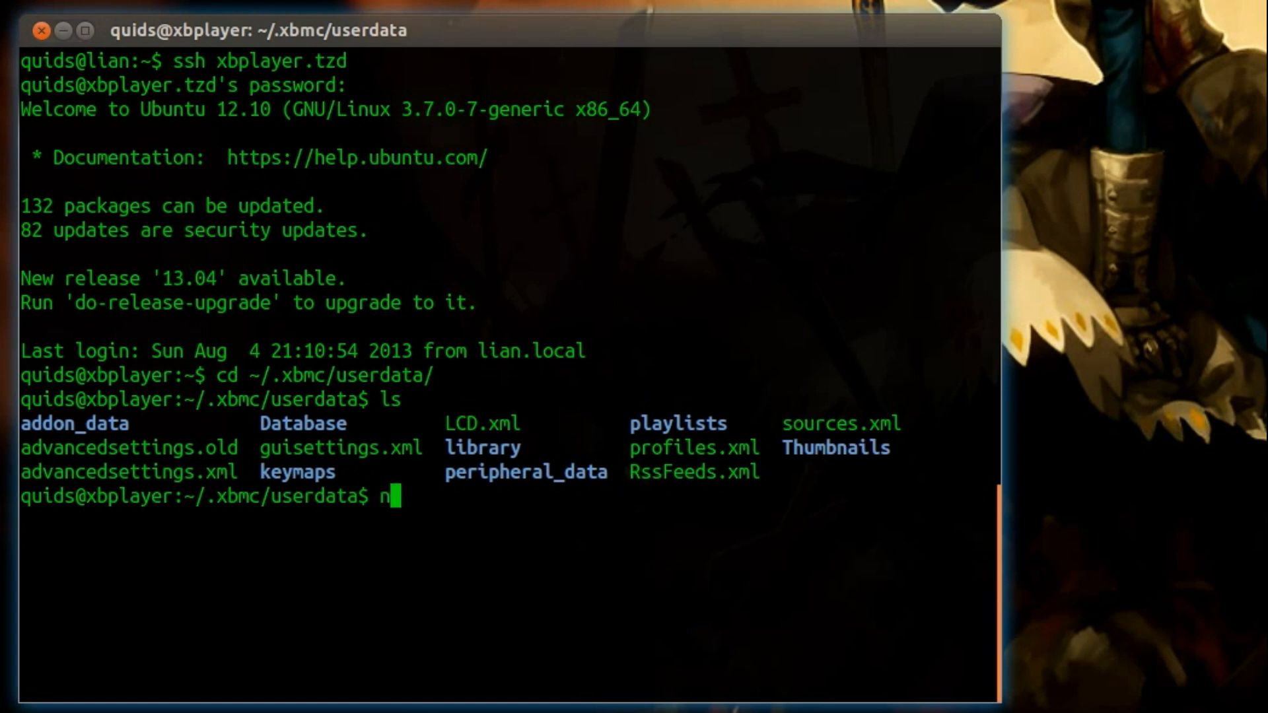
type("ano")
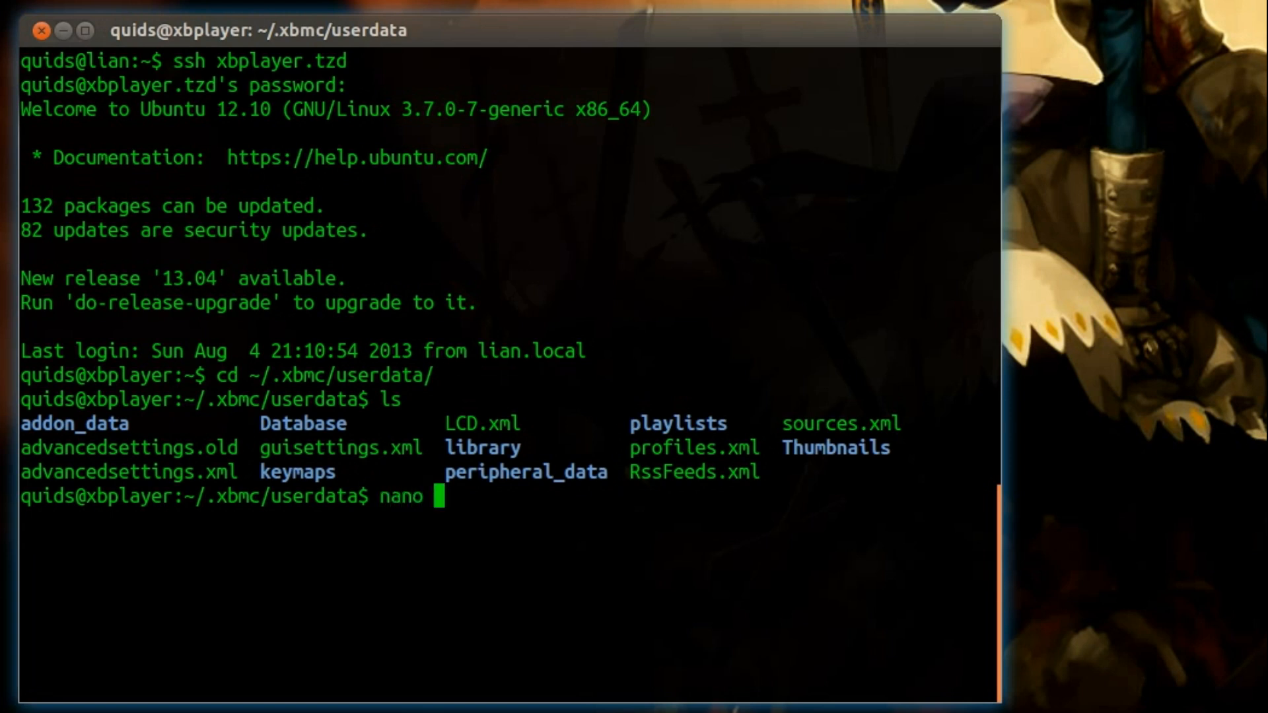
type("advancedsettings.")
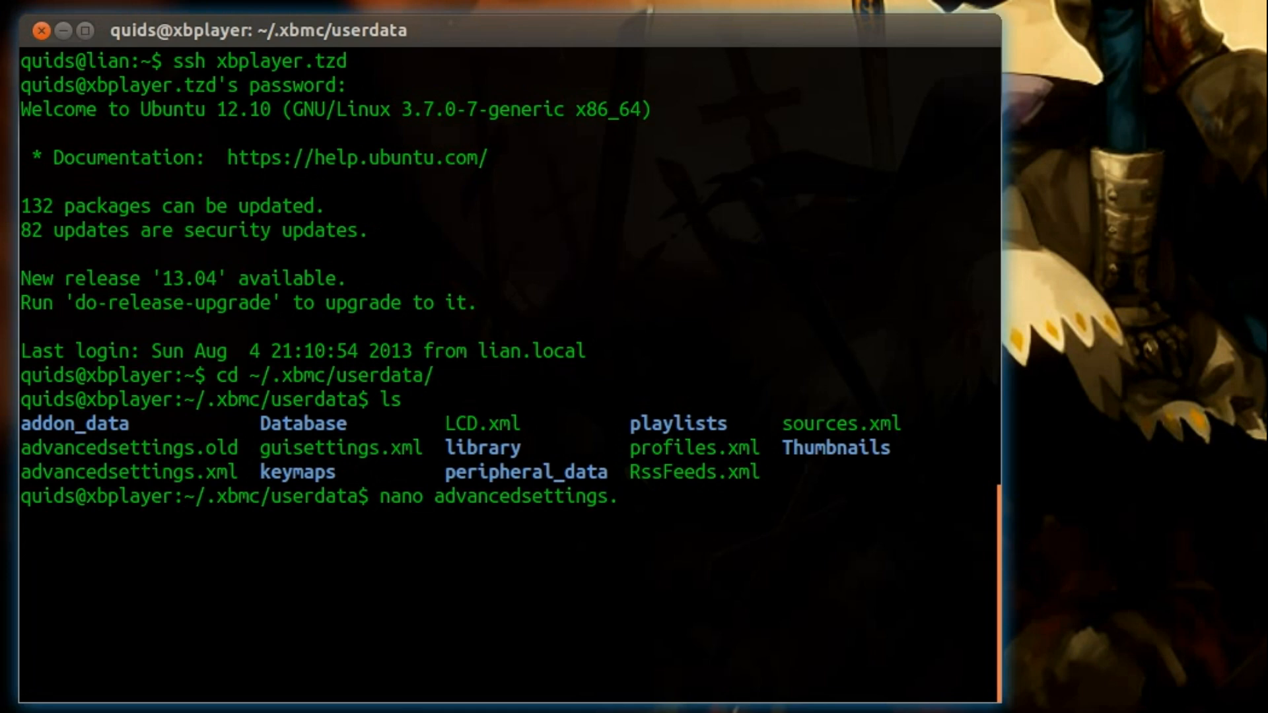
Edit advancedsettings.xml in nano, adding <showexitbutton>false</showexitbutton> before the closing tag.
type("xml")
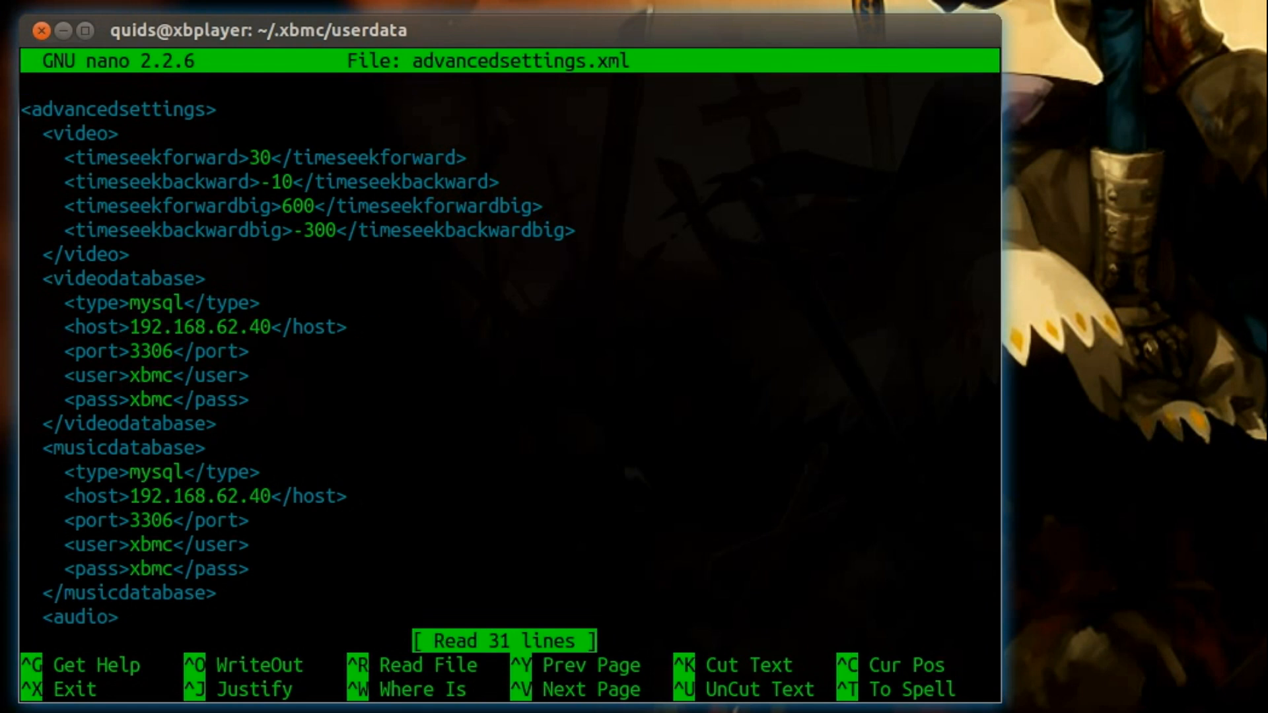
scroll("down", 3)
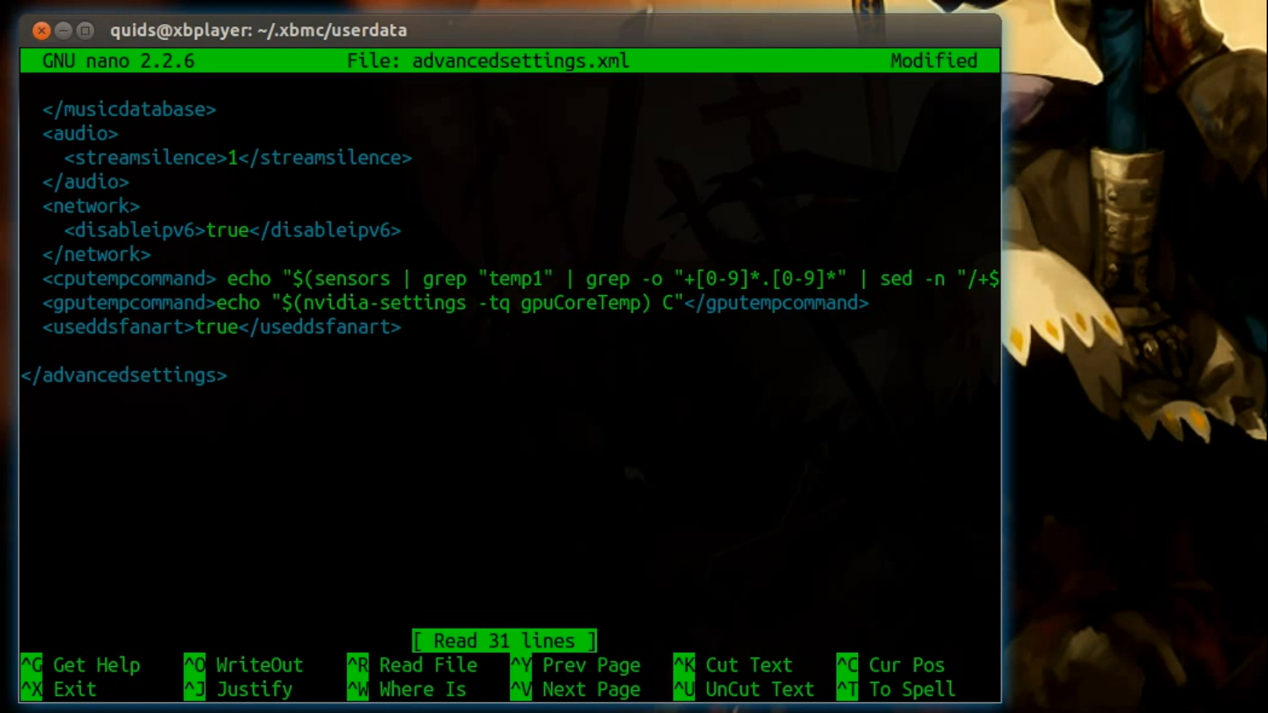
type("<show")
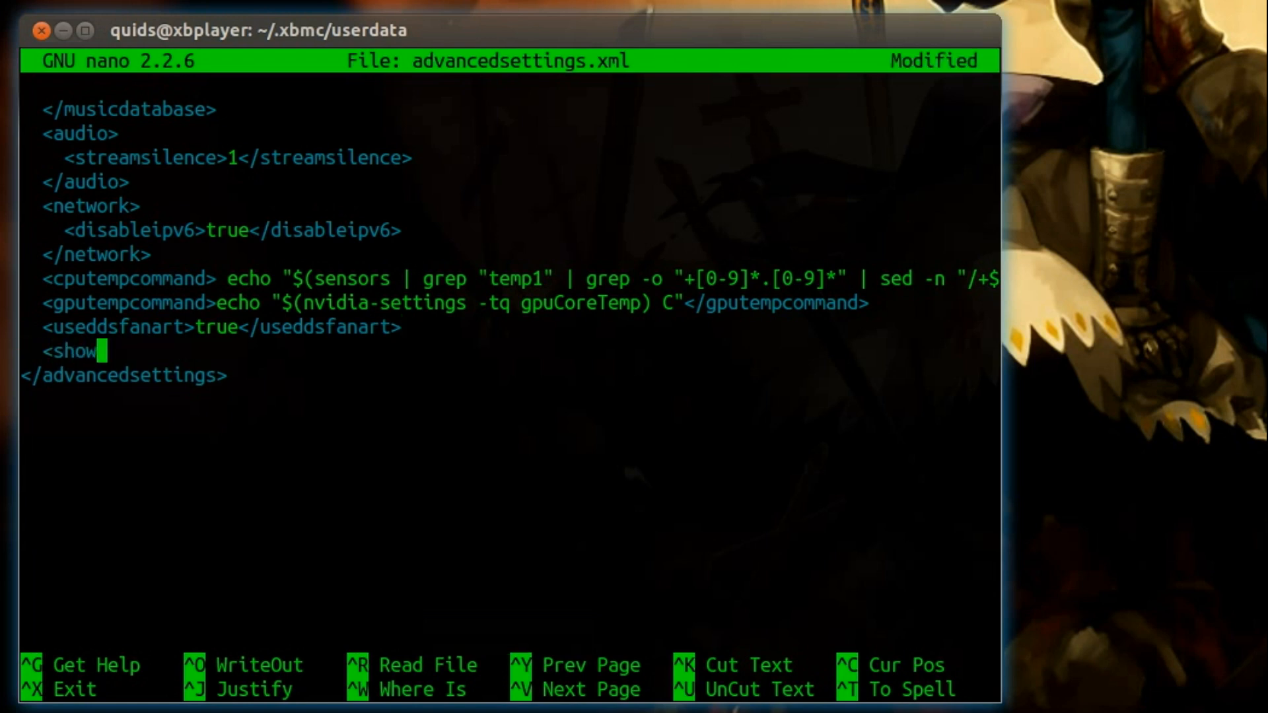
type("exit")
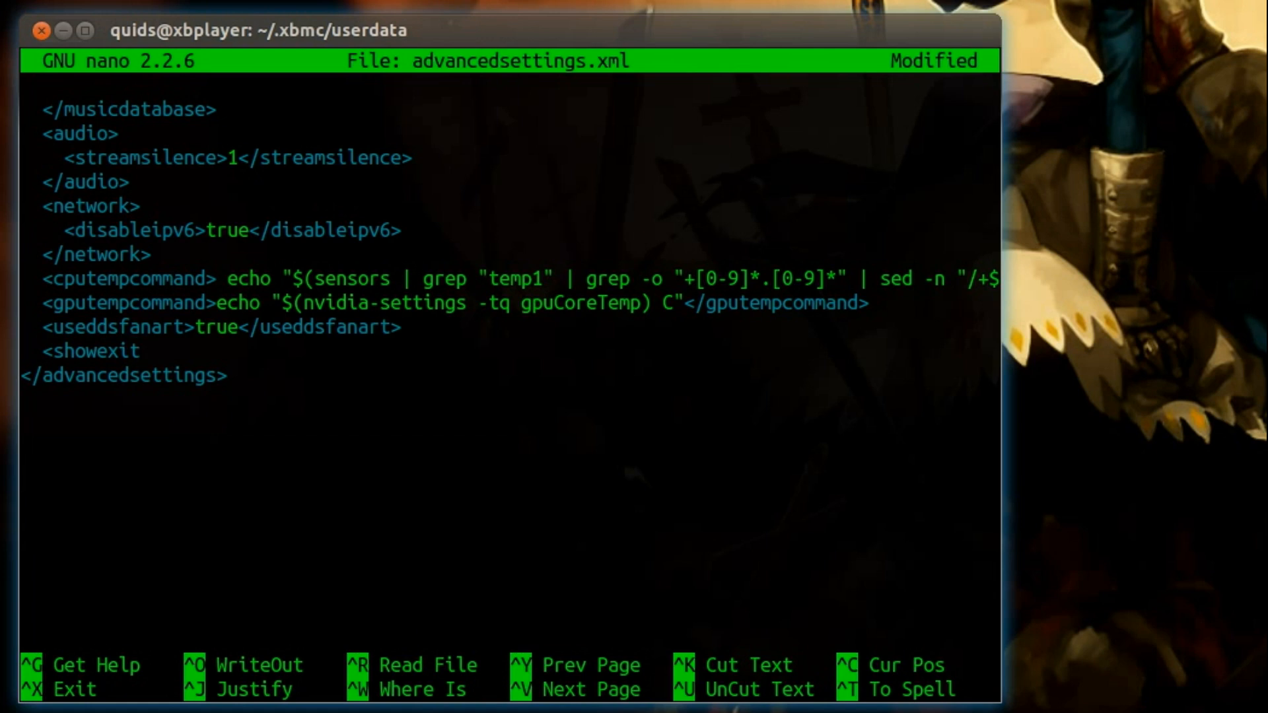
type("button>")
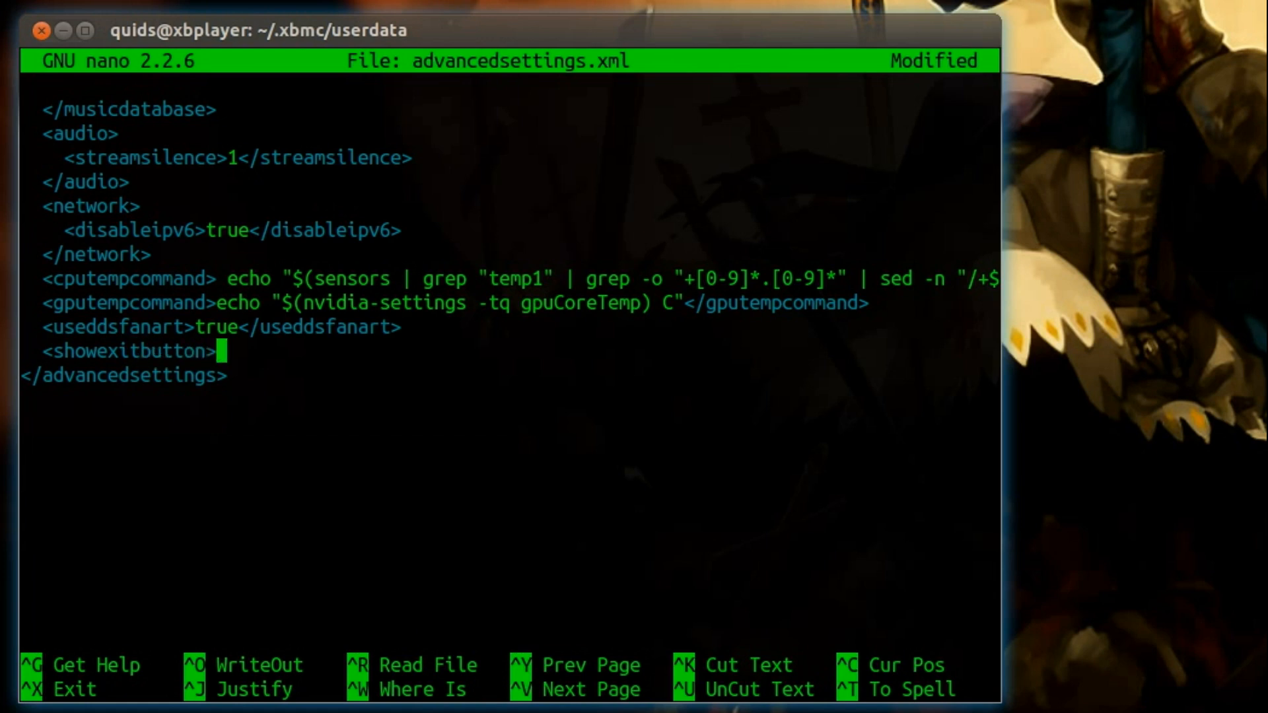
type("false")
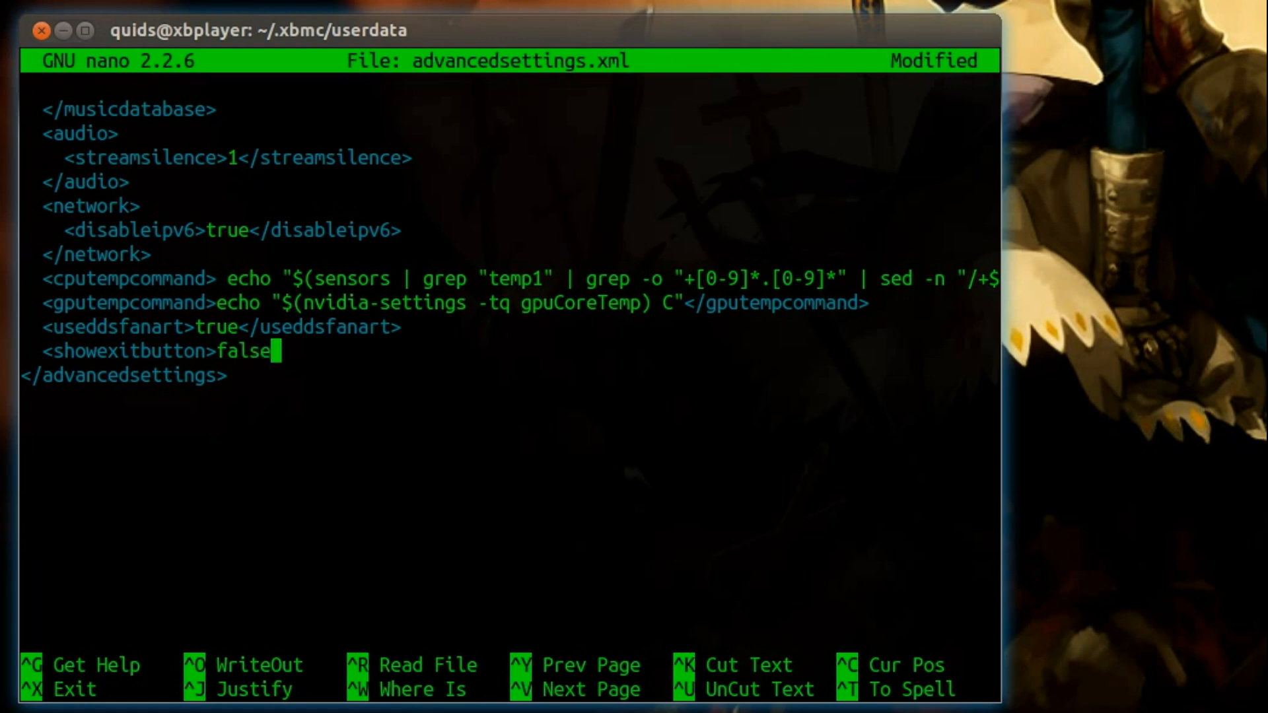
type("</")
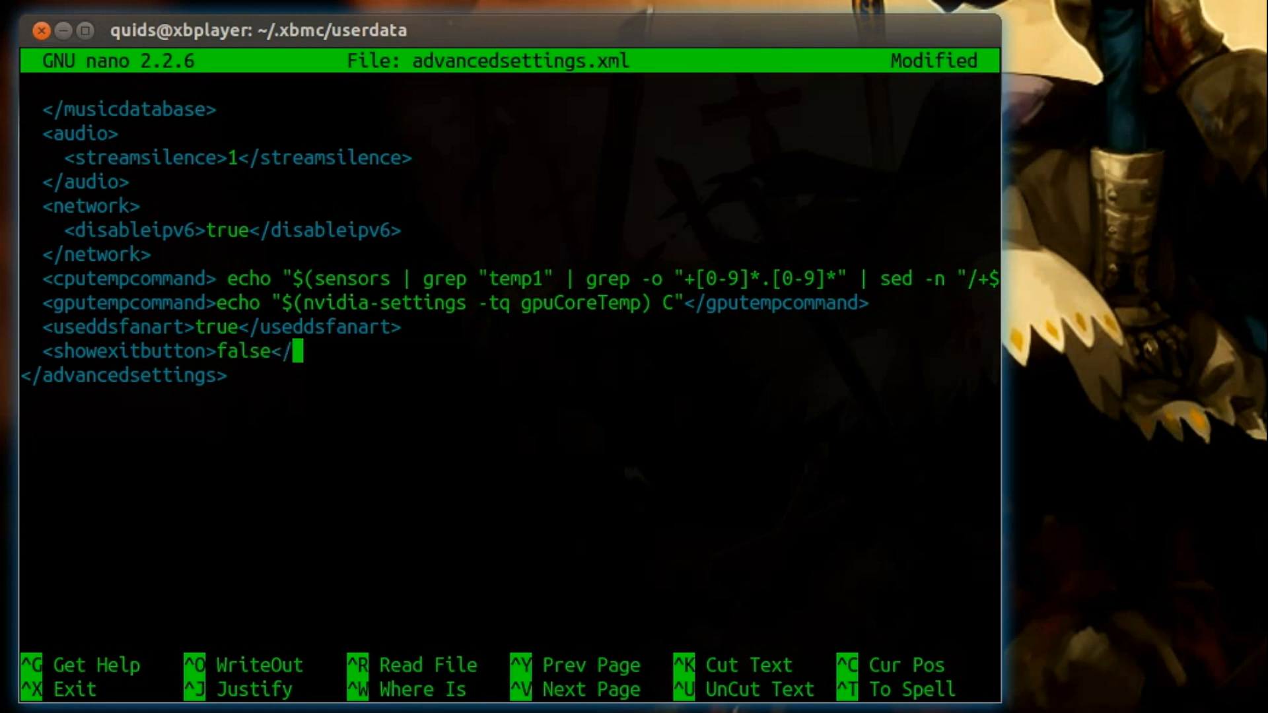
type("sh")
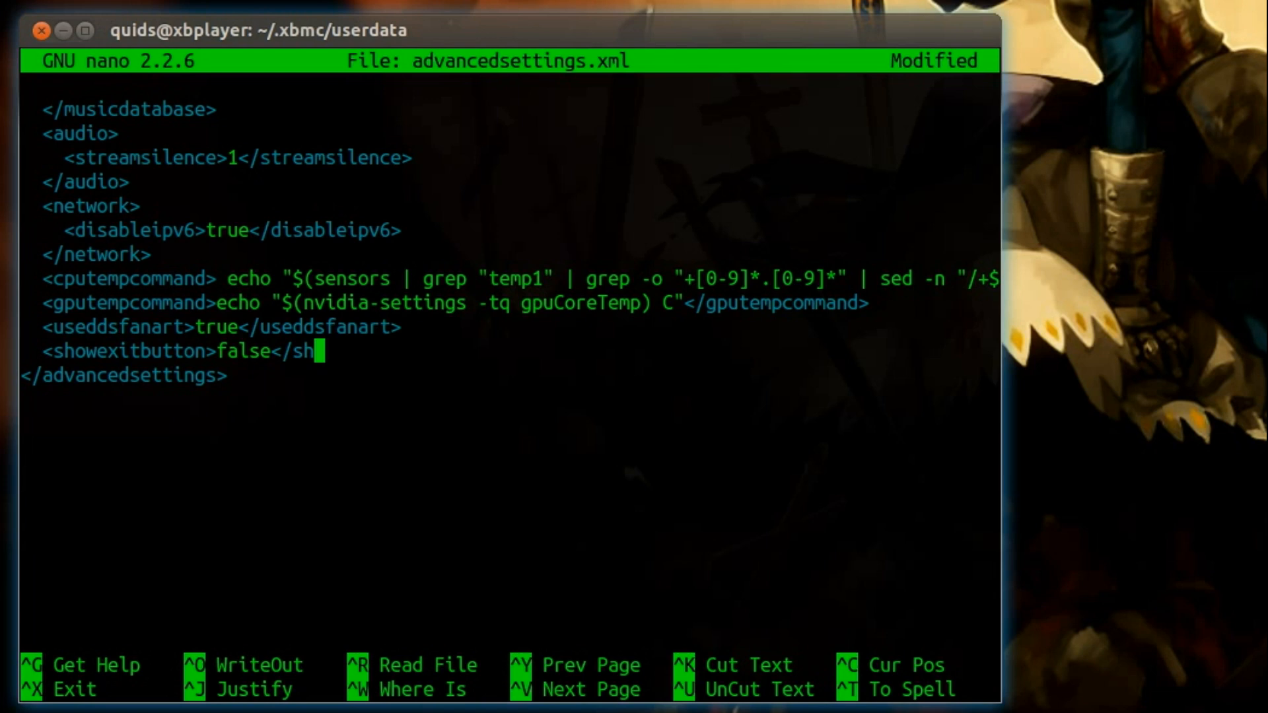
type("owexitbutton>")
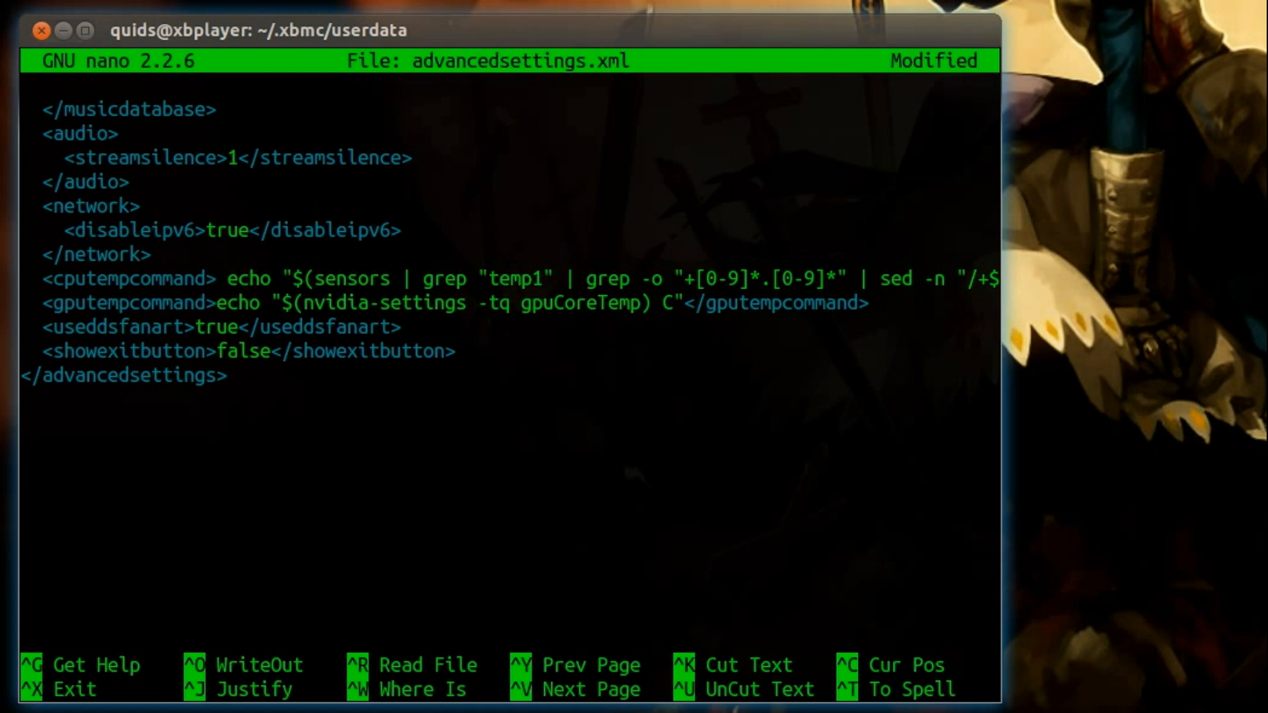
Exit nano with Ctrl+X and answer Y to save, reaching the filename prompt.
key("ctrl+x")
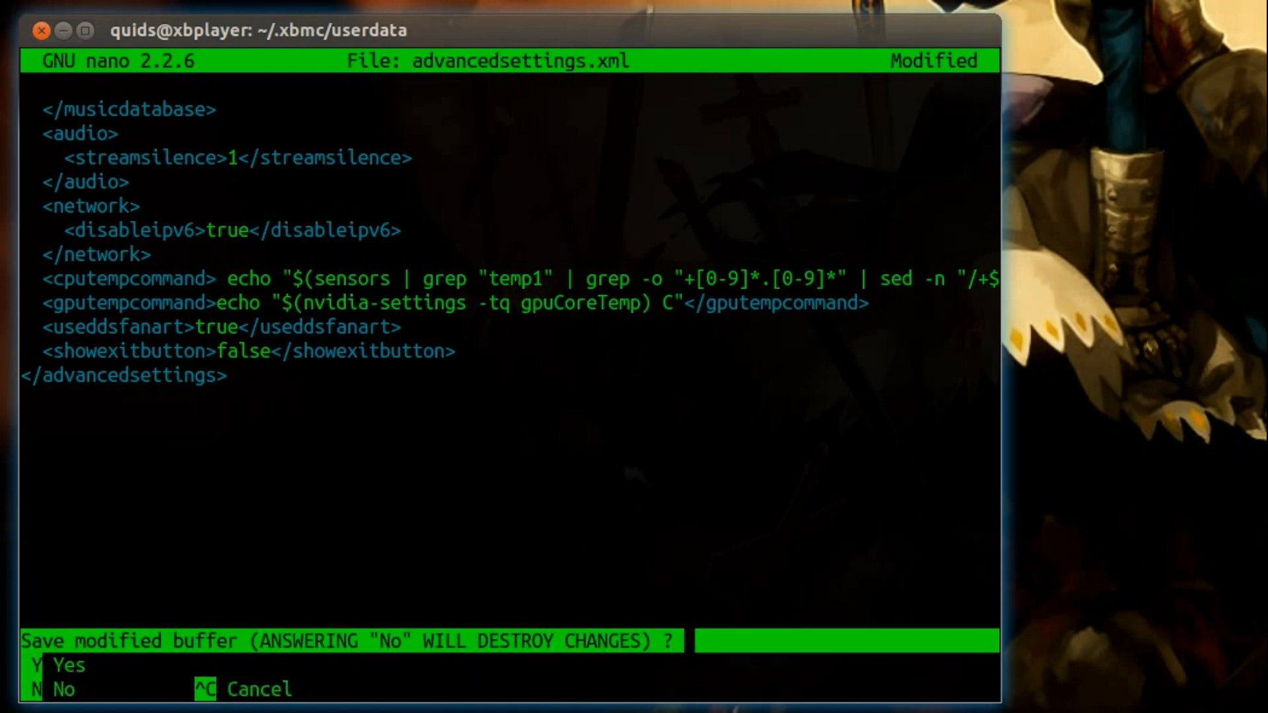
key("y")
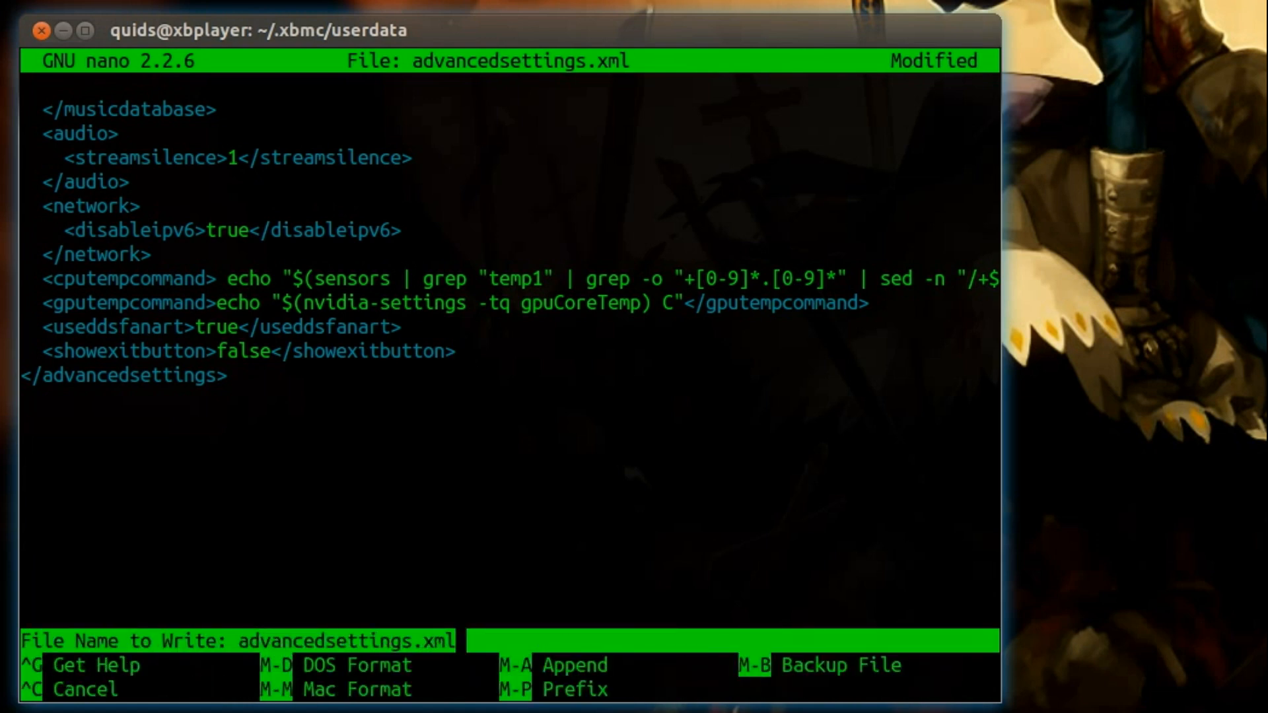